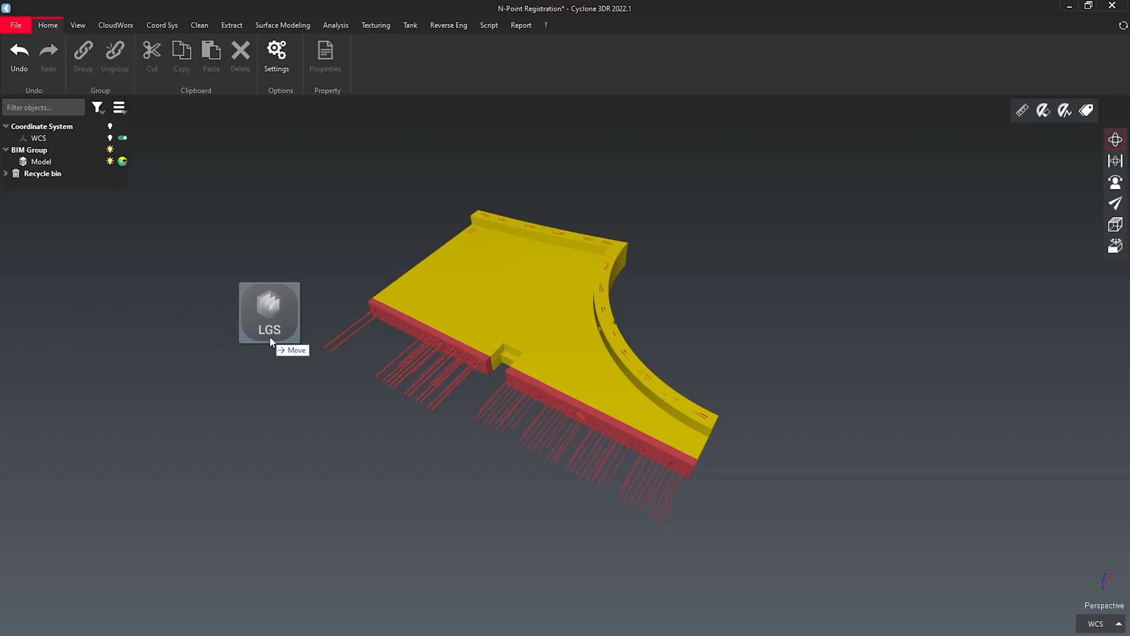
Import Scan.lgs via File > Import with Convert LGS to cloud enabled.
{"action": "left_click", "coordinate": [15, 25]}
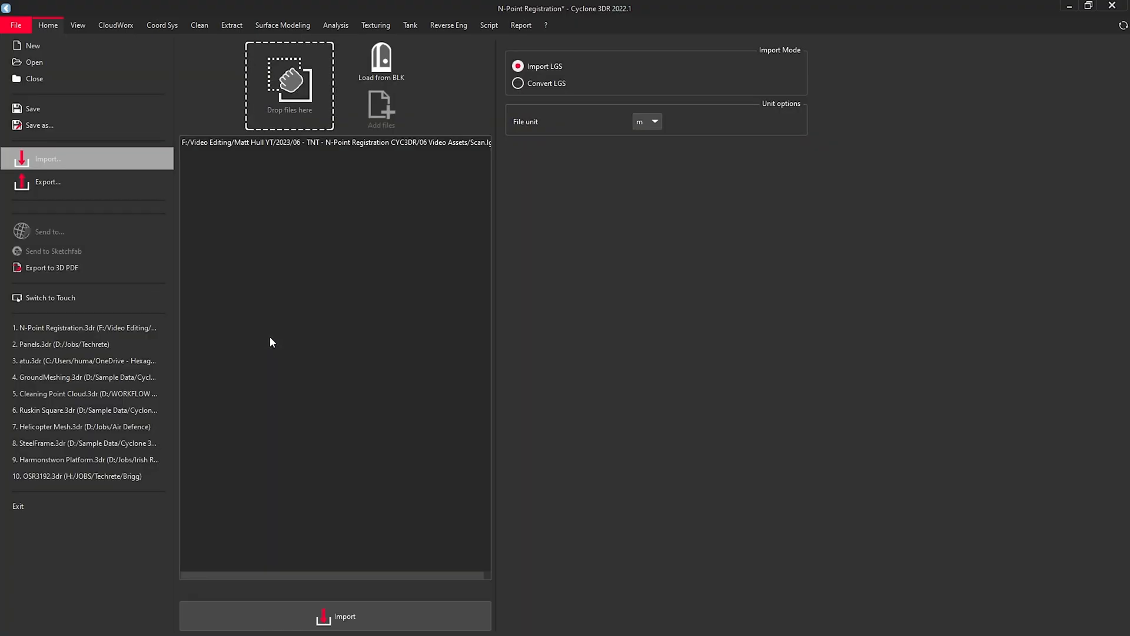
{"action": "left_click", "coordinate": [517, 83]}
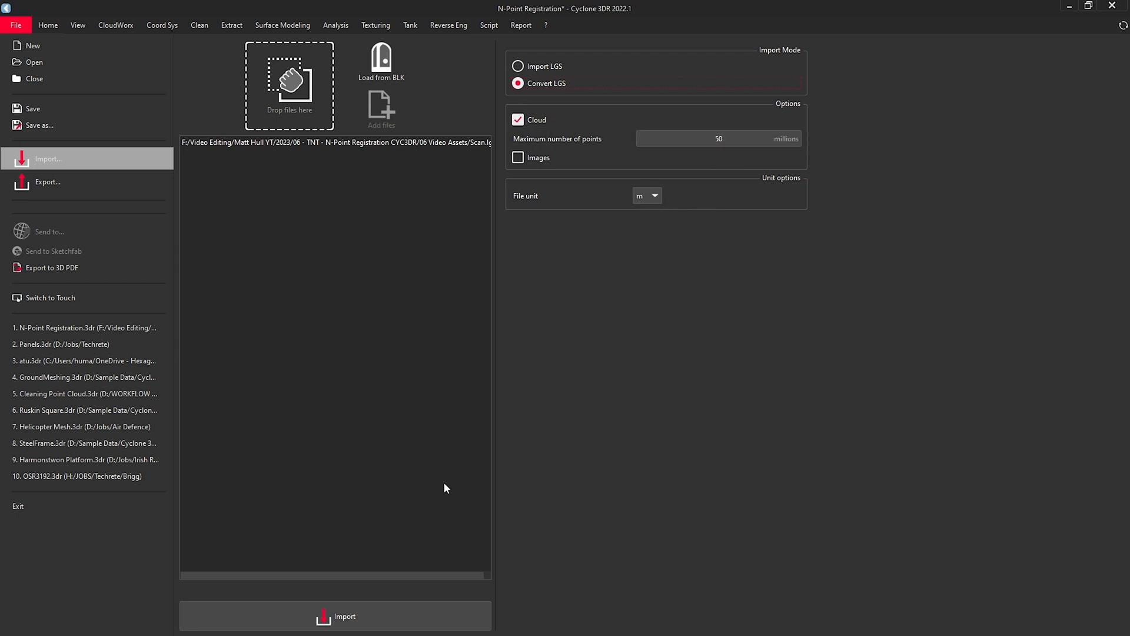
{"action": "left_click", "coordinate": [343, 616]}
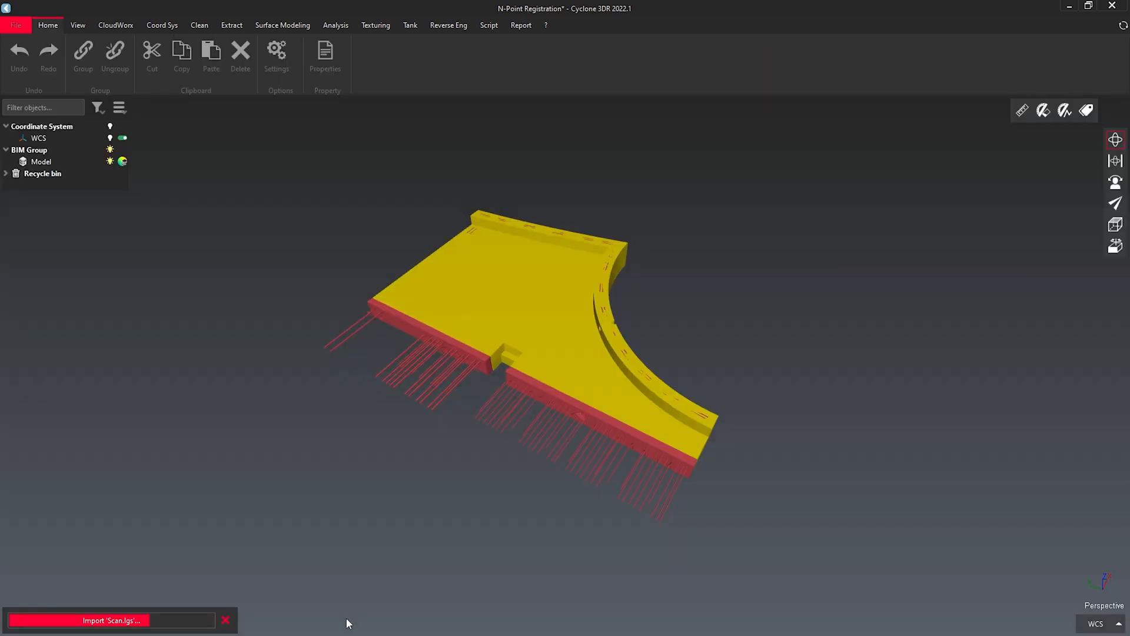
Select the imported Scan cloud and switch to the Coord Sys tools.
{"action": "left_click", "coordinate": [161, 24]}
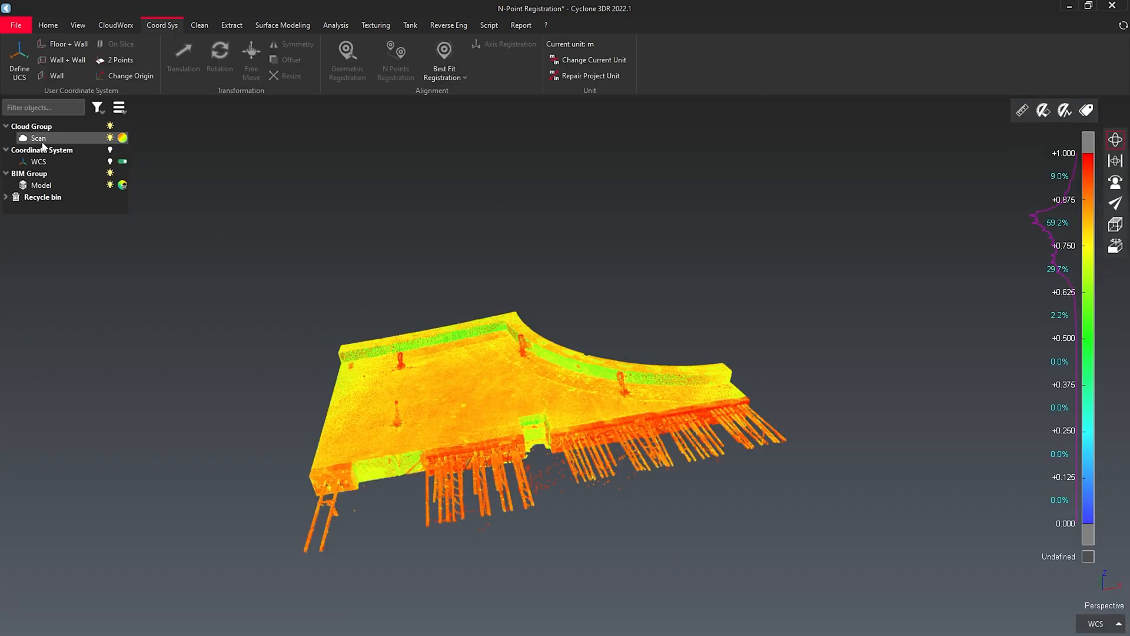
{"action": "left_click", "coordinate": [48, 25]}
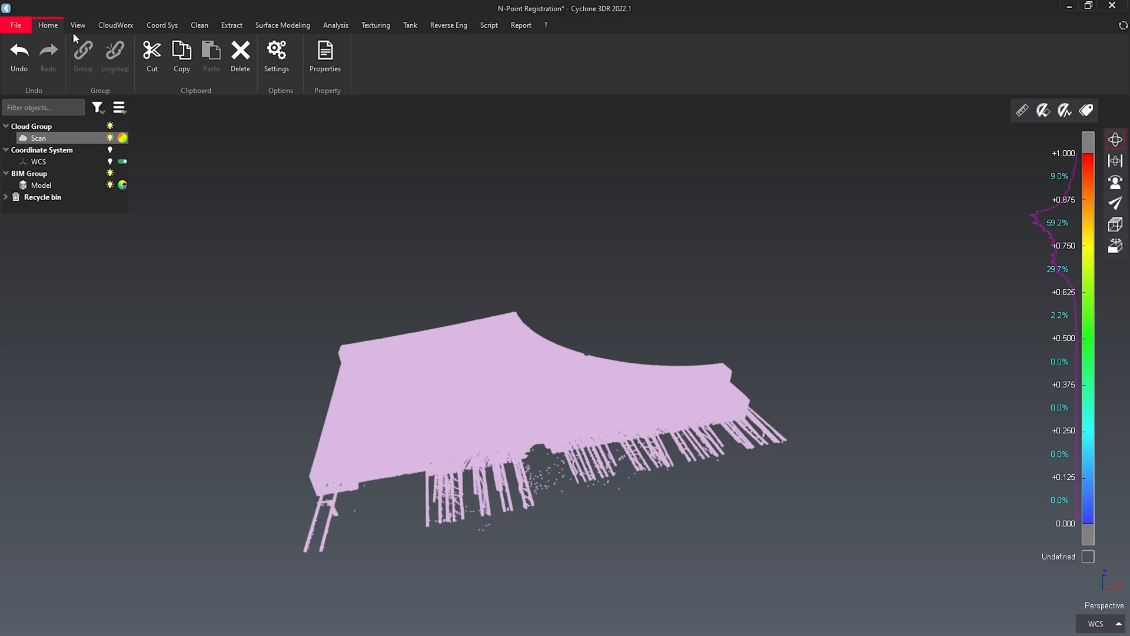
{"action": "left_click", "coordinate": [161, 25]}
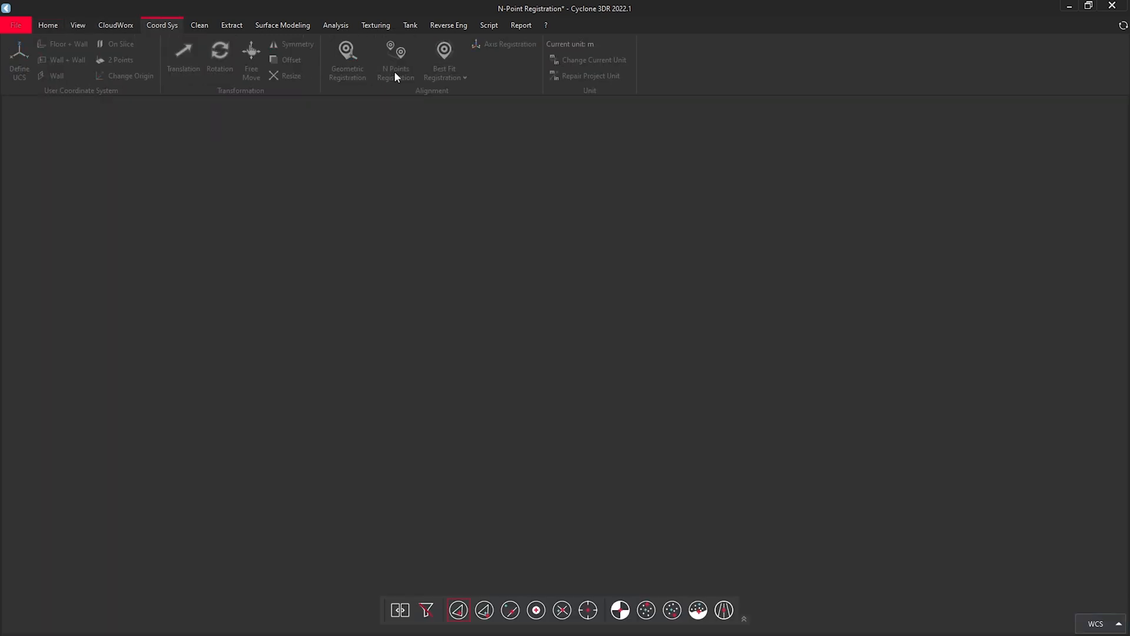
Launch N Points Registration and pick four matching points on the moving Scan and fixed Model.
{"action": "left_click", "coordinate": [395, 60]}
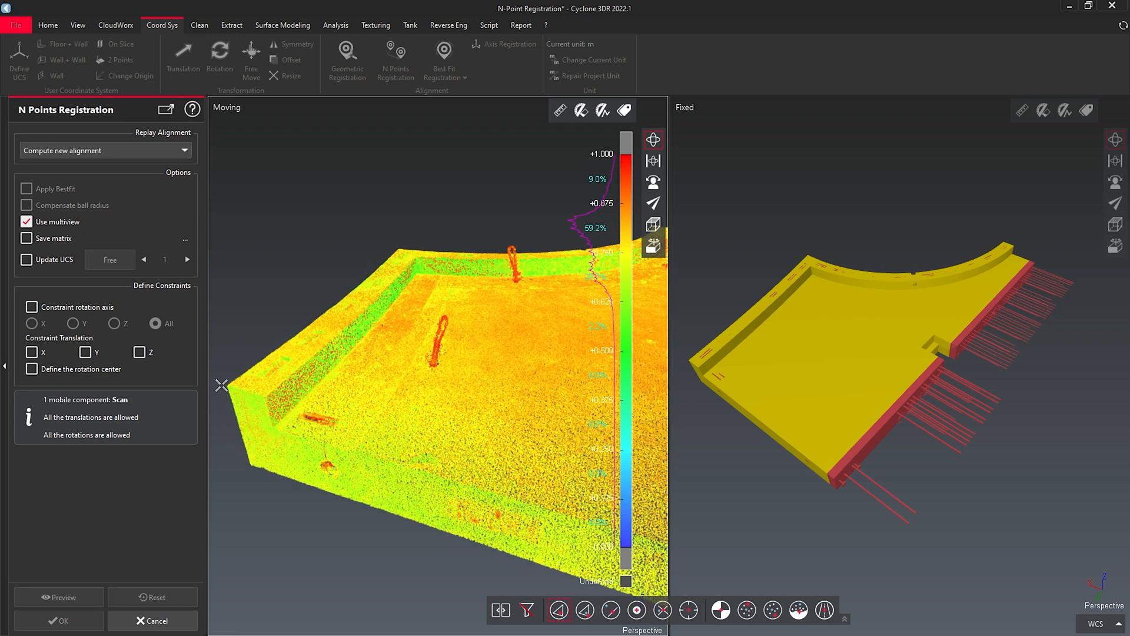
{"action": "left_click", "coordinate": [263, 398]}
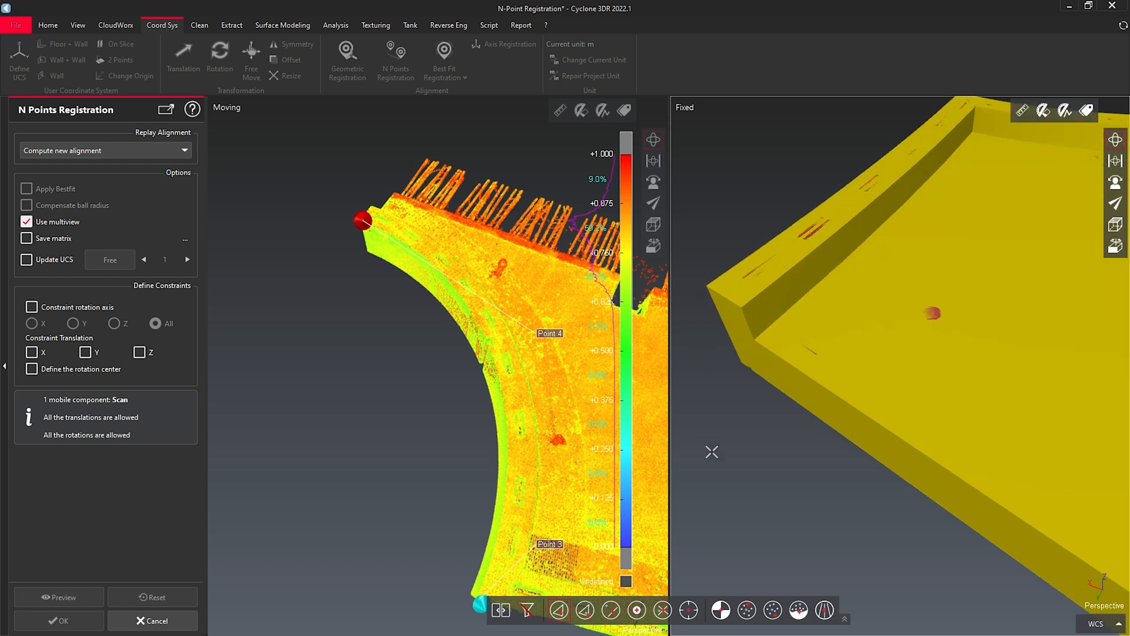
{"action": "left_click", "coordinate": [741, 306]}
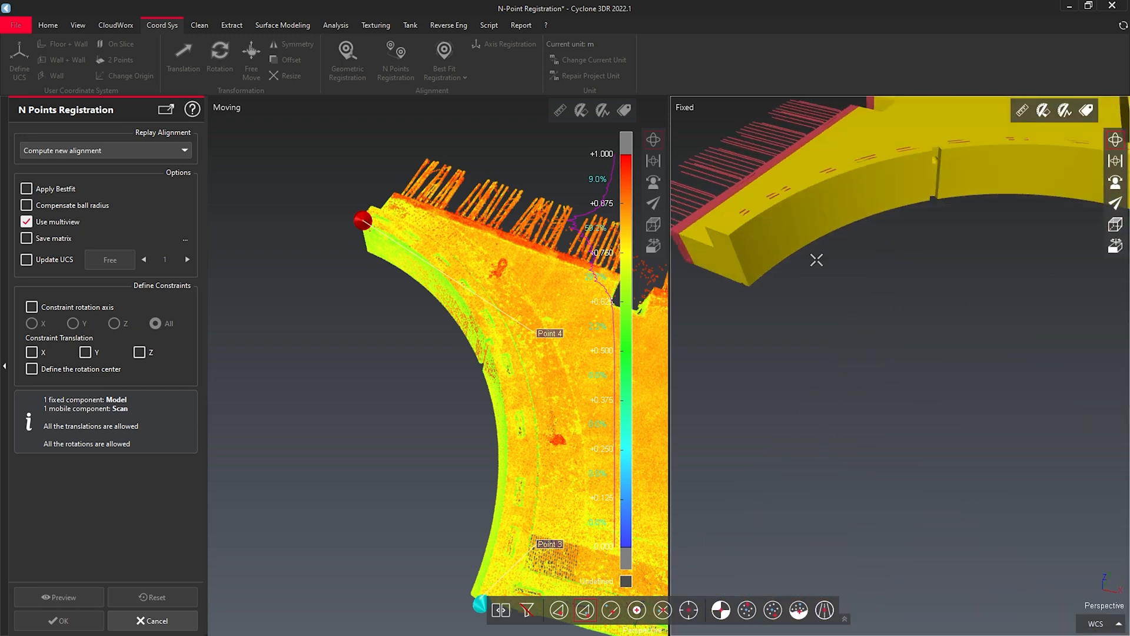
{"action": "left_click", "coordinate": [745, 240]}
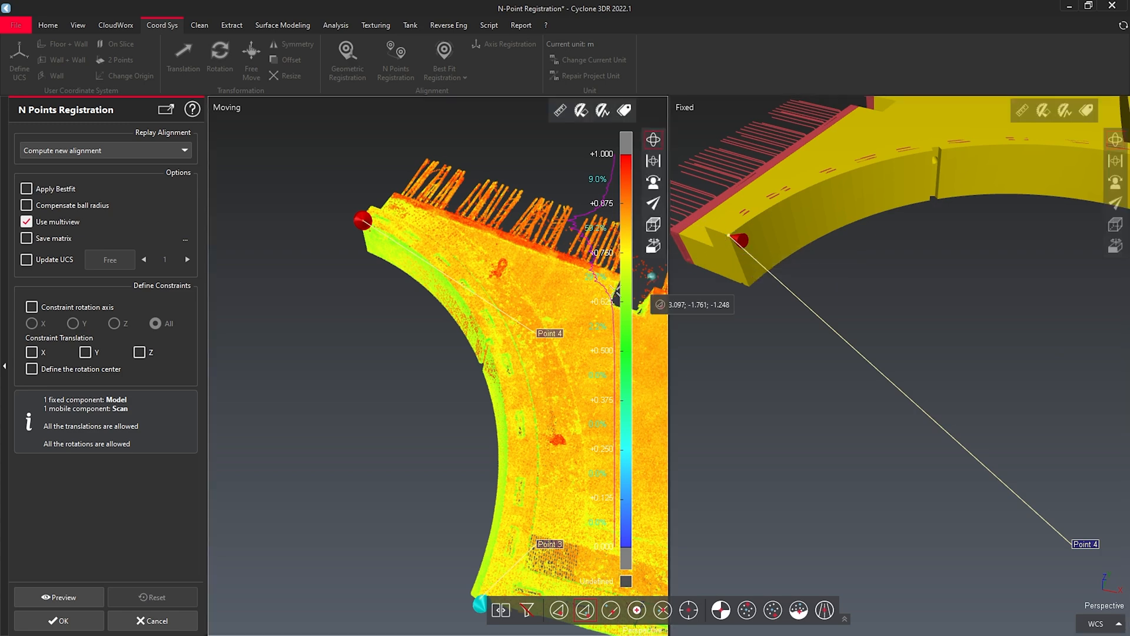
Preview the four-point alignment and check deviations stay under 0.02 m.
{"action": "left_click", "coordinate": [59, 597]}
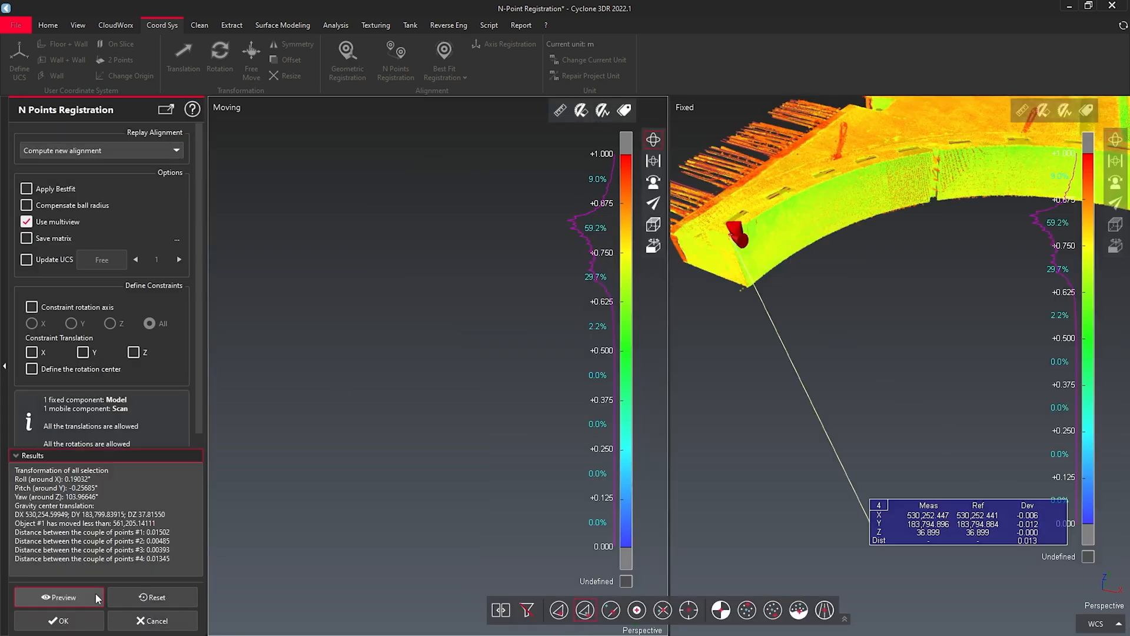
{"action": "left_click", "coordinate": [59, 597]}
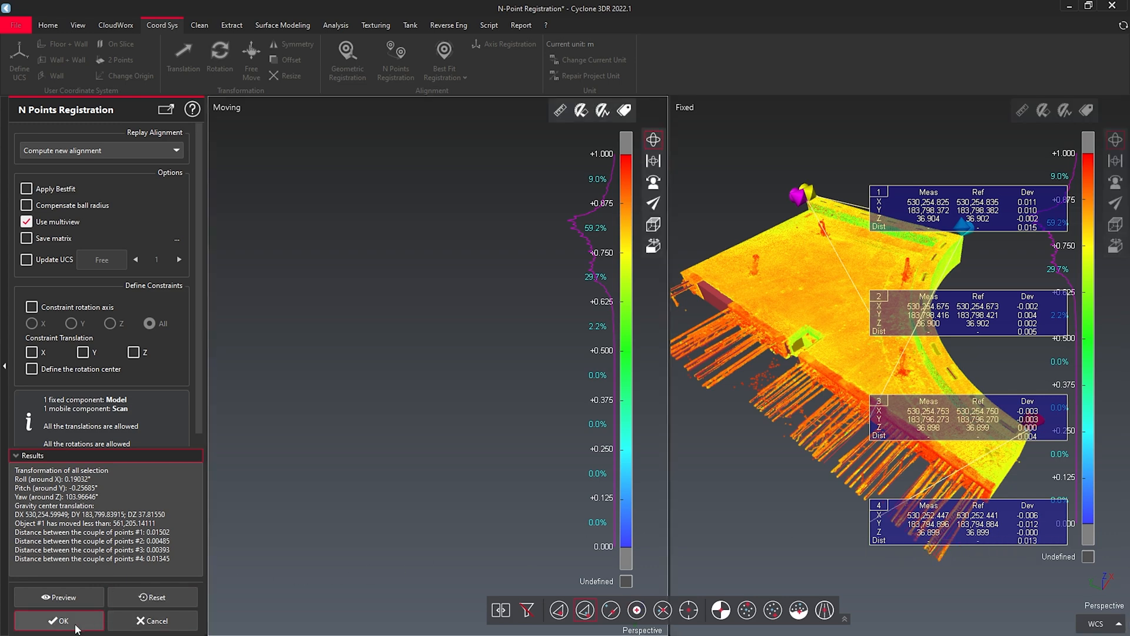
Apply the N-point transformation with OK so the Scan sits on the Model.
{"action": "left_click", "coordinate": [59, 620]}
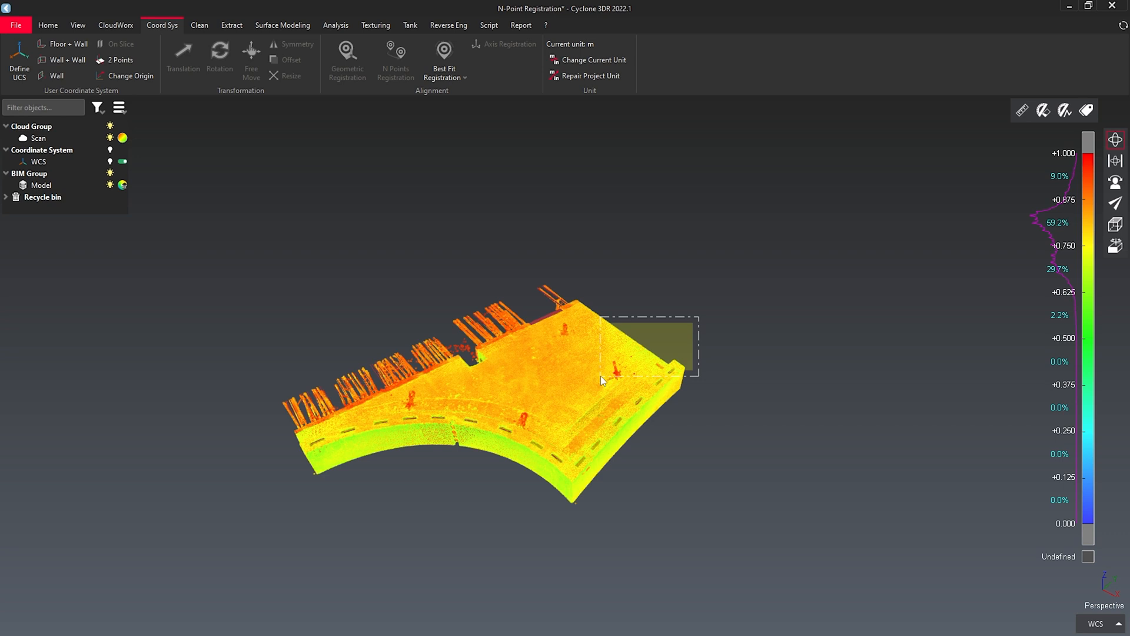
{"action": "left_click", "coordinate": [443, 72]}
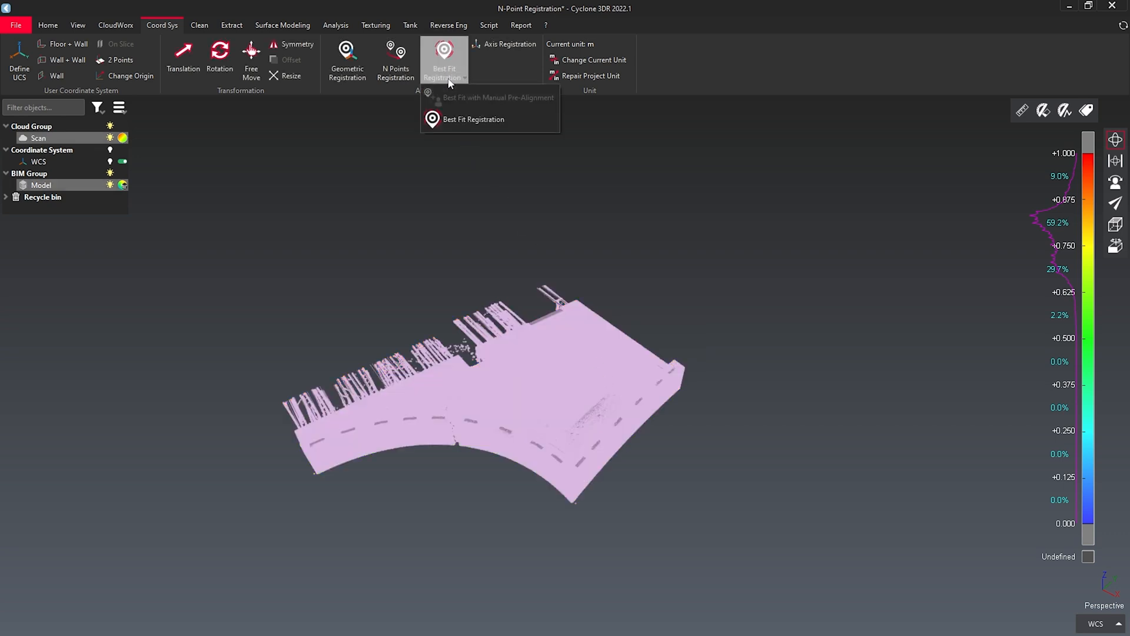
Run Best Fit Registration of Scan and Model, All Together, and preview the refinement.
{"action": "left_click", "coordinate": [473, 119]}
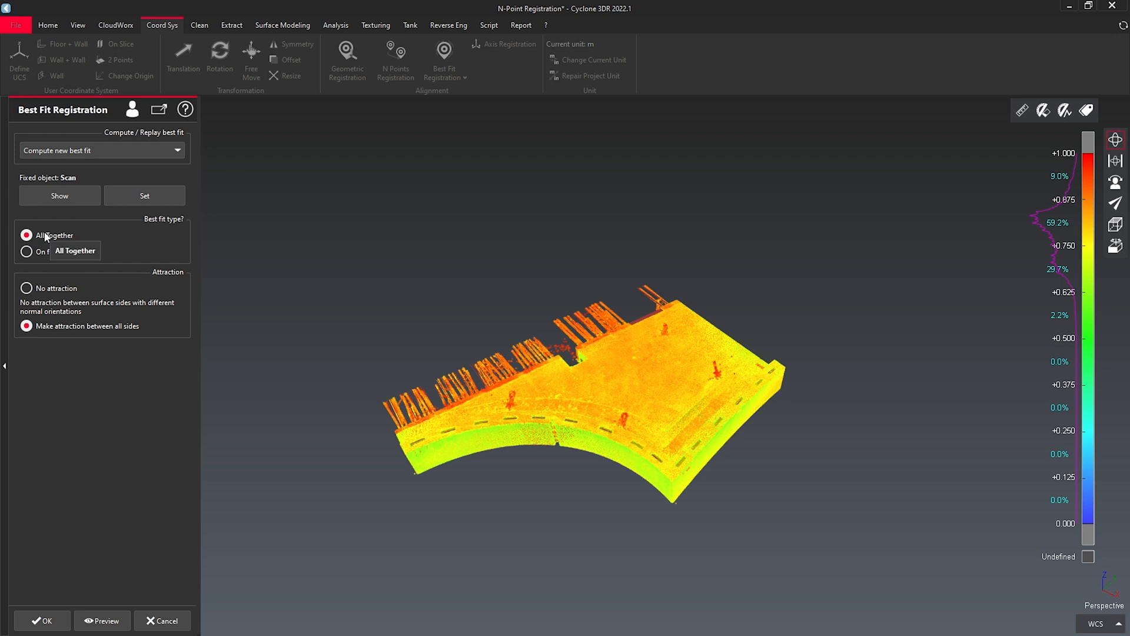
{"action": "left_click", "coordinate": [105, 620]}
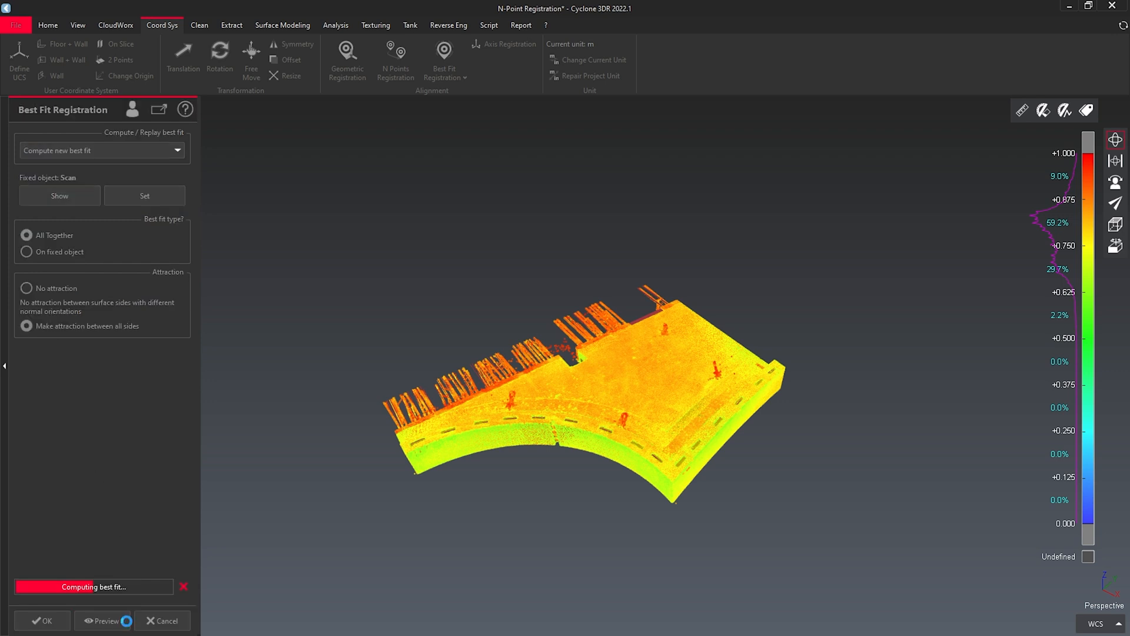